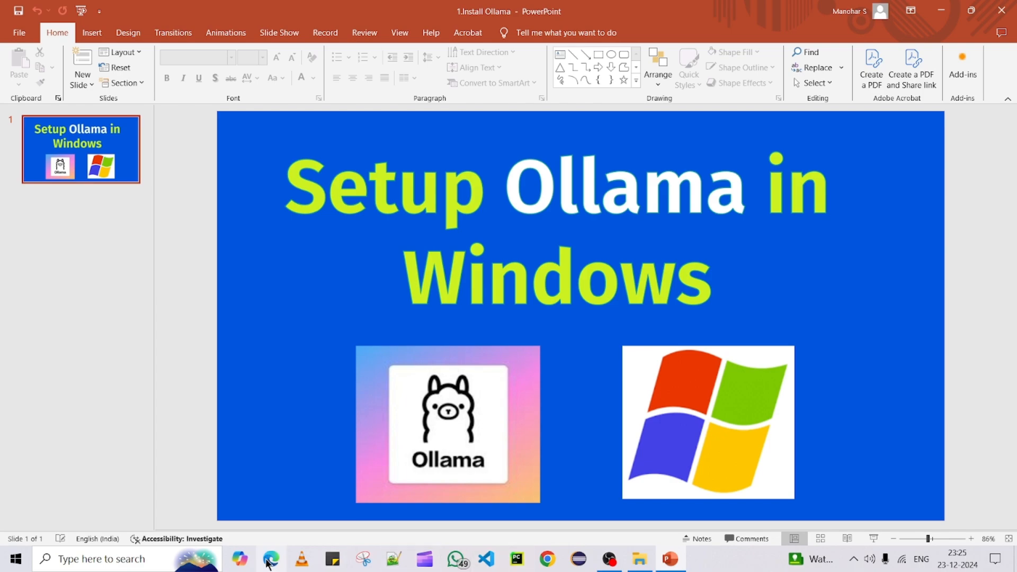
Step: Search Google for 'ollama' and open the official Ollama site from the results
click(270, 564)
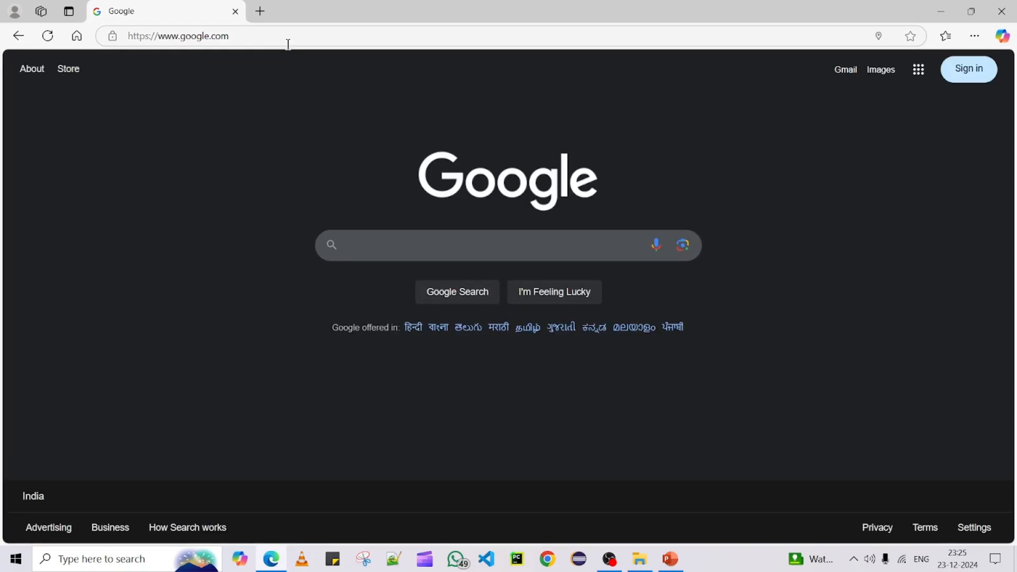
text(ollama)
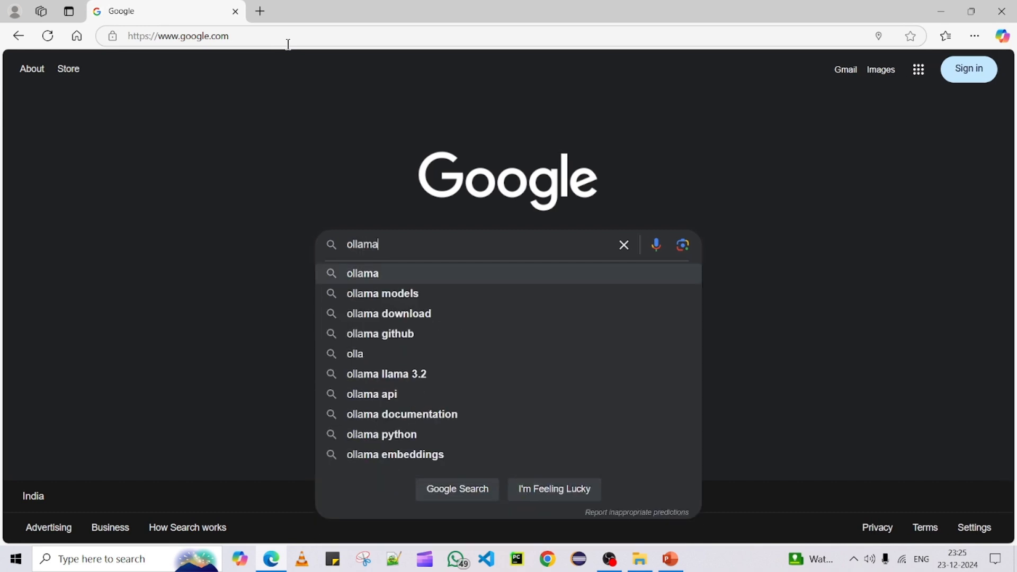
click(362, 273)
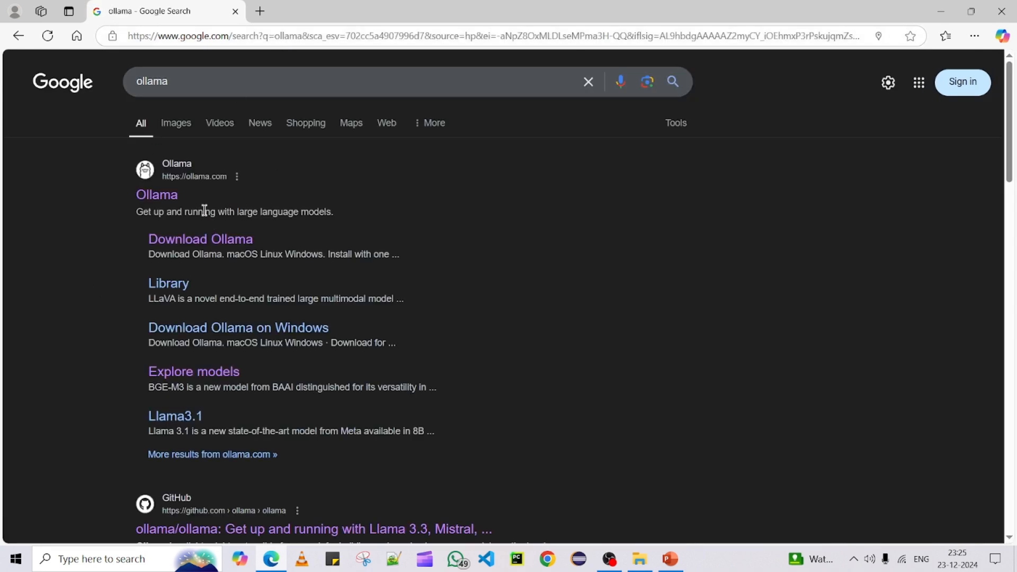
click(157, 195)
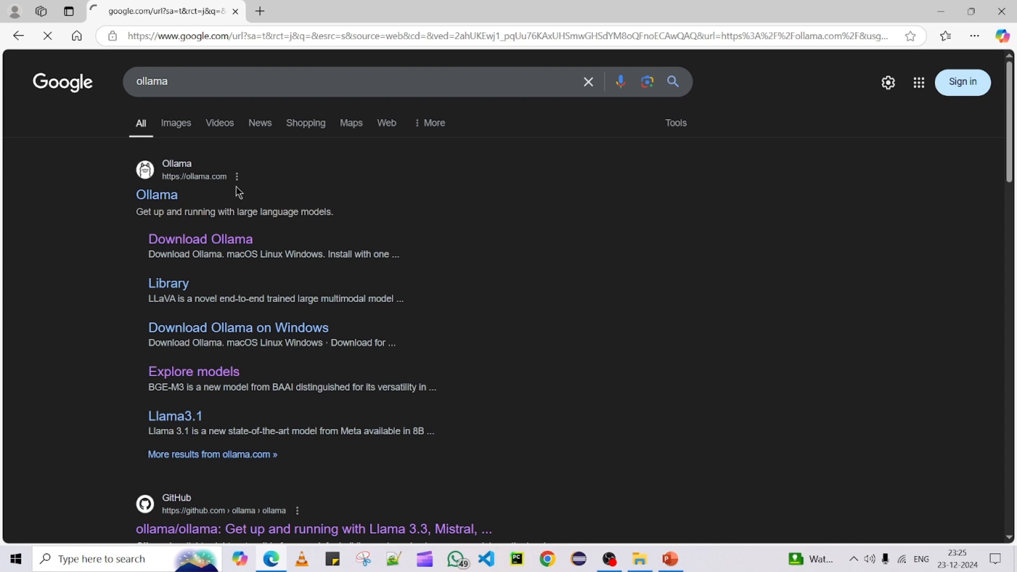
Step: Load the ollama.com home page showing the macOS, Linux and Windows download offer
click(157, 194)
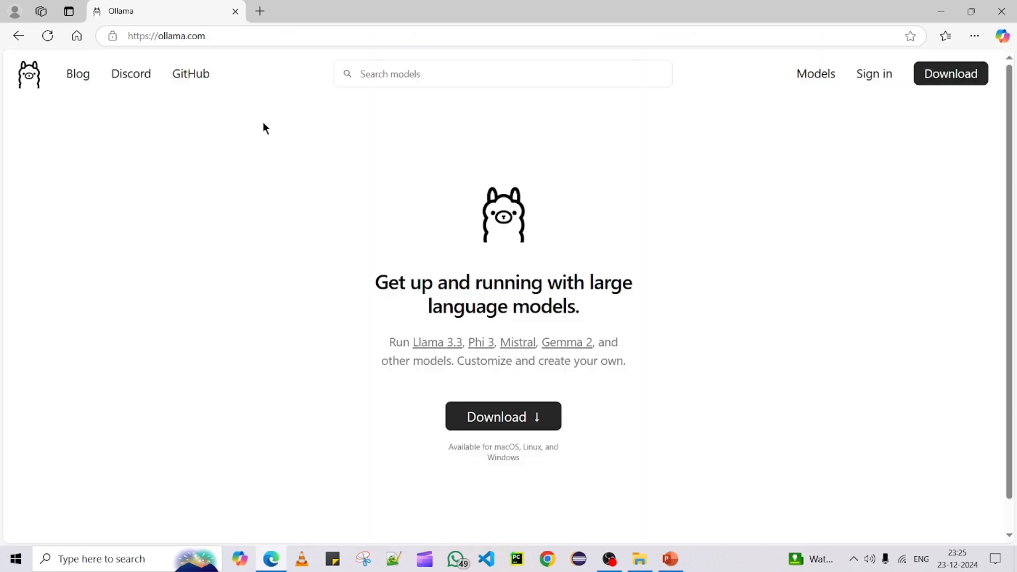
mouse_move(235, 122)
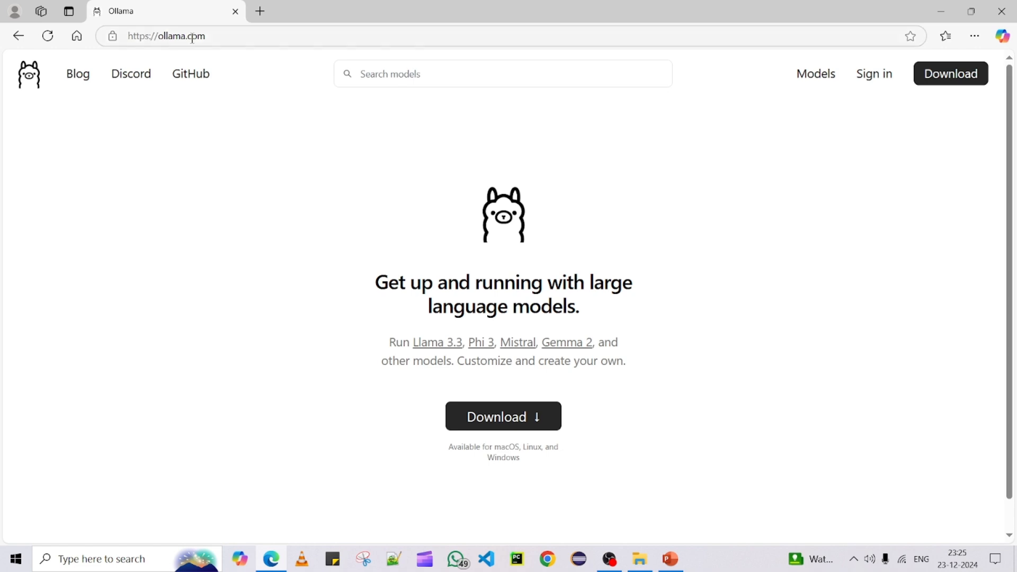
click(166, 36)
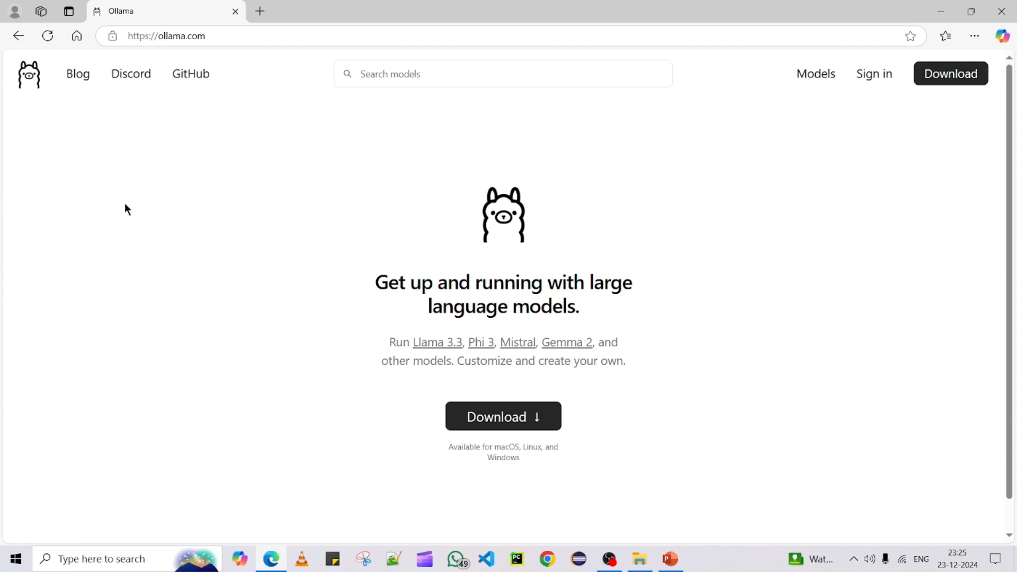
mouse_move(488, 479)
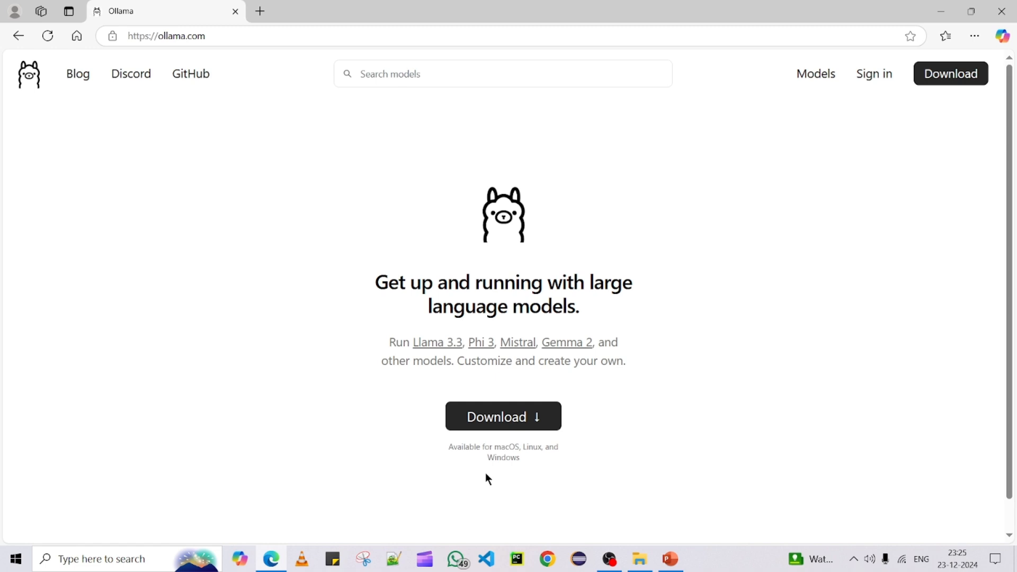
mouse_move(229, 279)
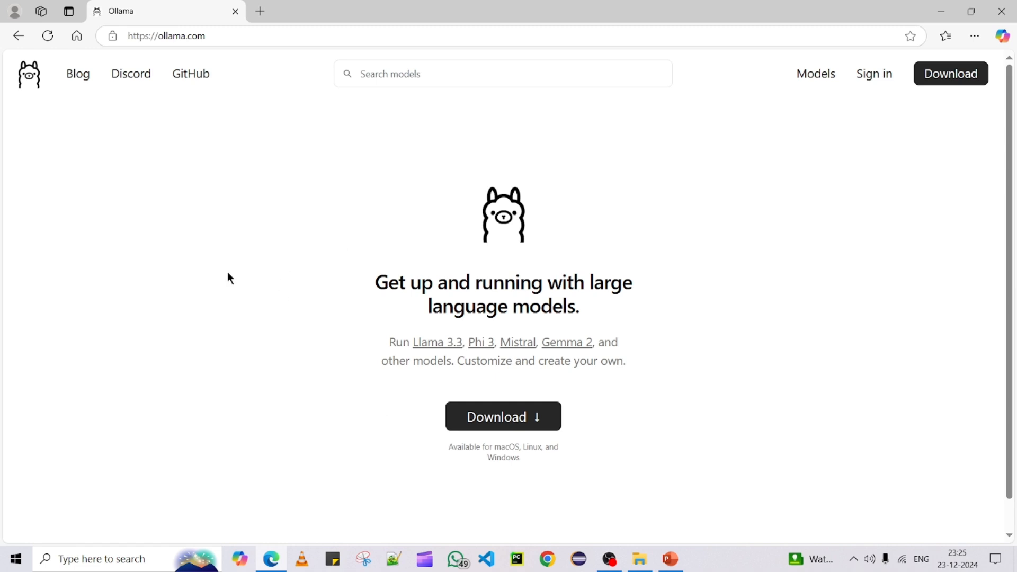
mouse_move(326, 215)
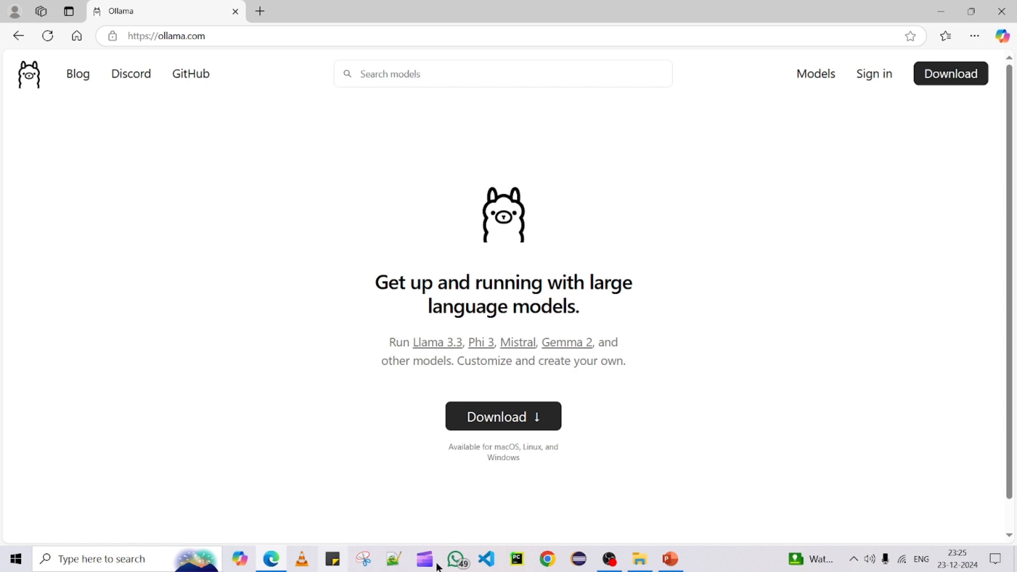
mouse_move(950, 73)
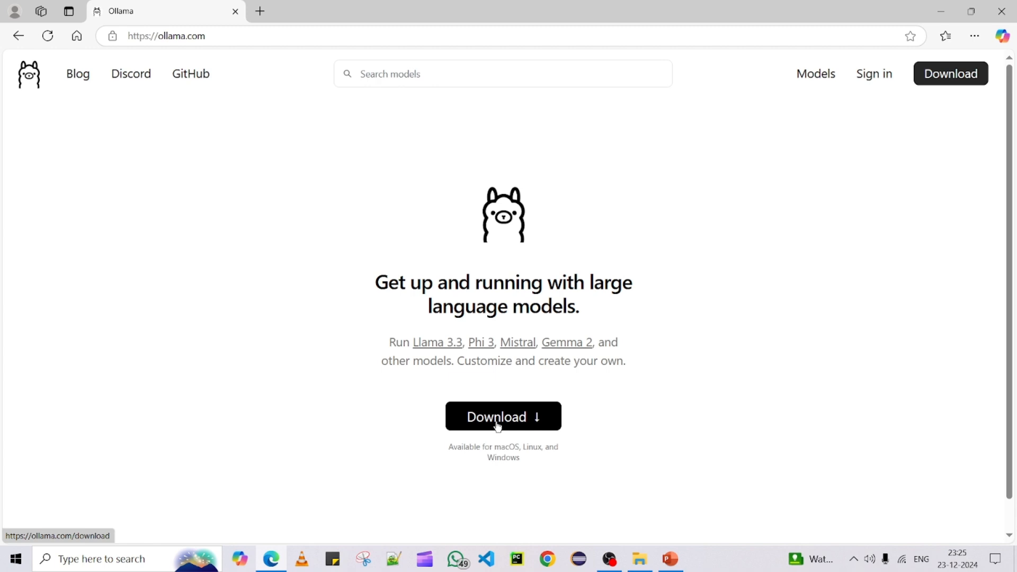
Step: Start downloading the Windows installer OllamaSetup.exe from the Ollama download page
click(502, 416)
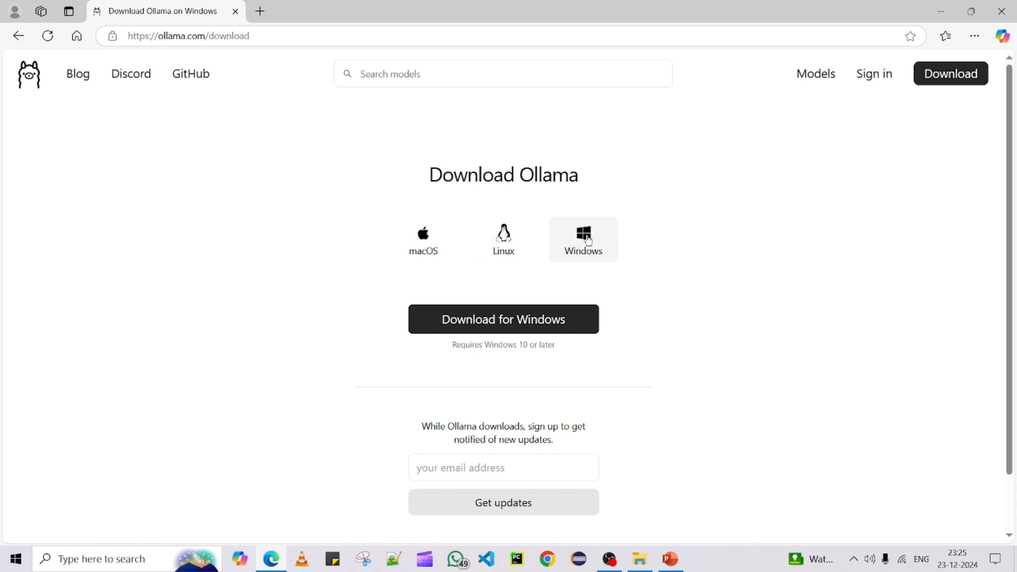
mouse_move(533, 256)
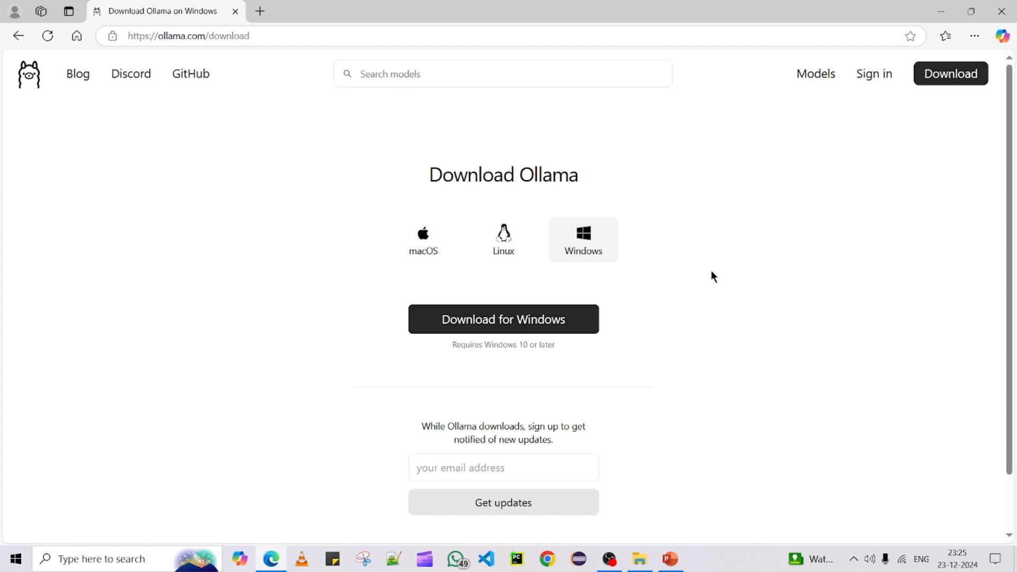
mouse_move(631, 267)
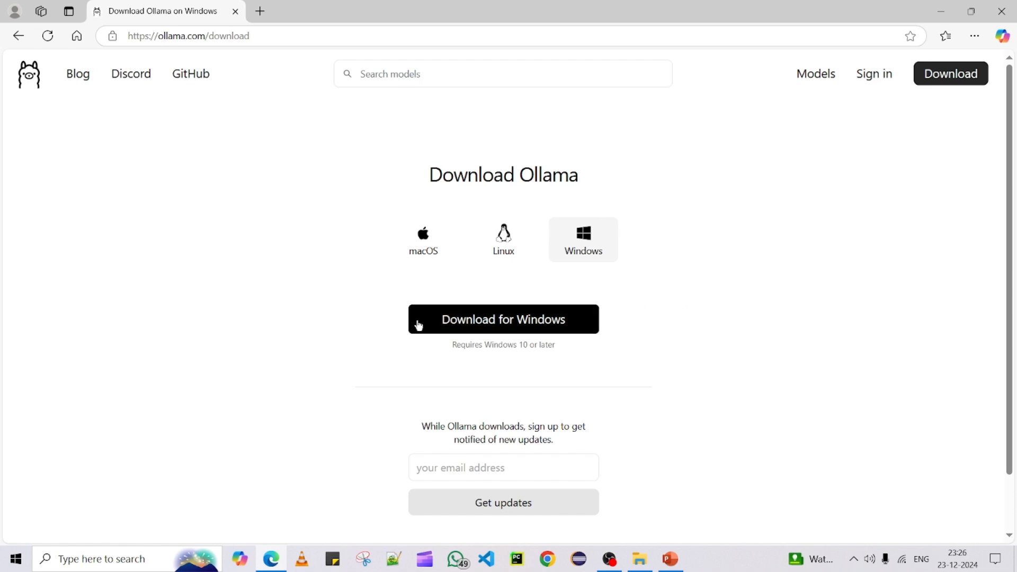
click(502, 319)
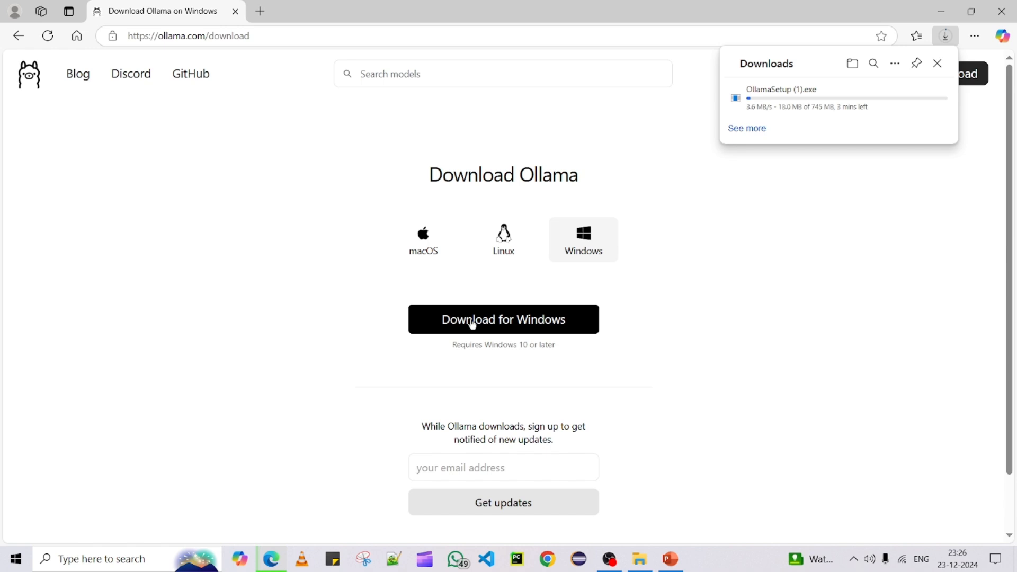
mouse_move(898, 262)
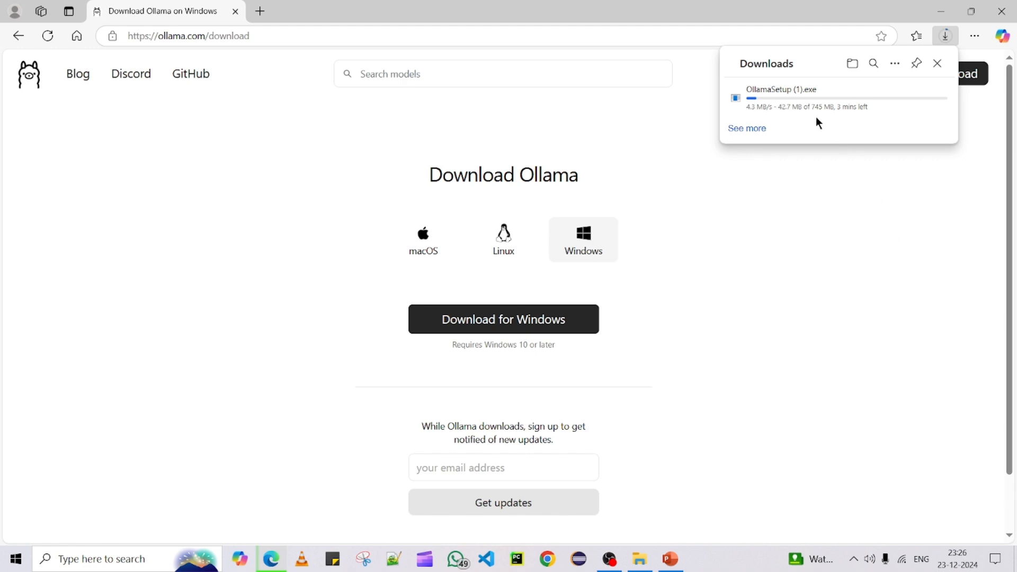
mouse_move(816, 257)
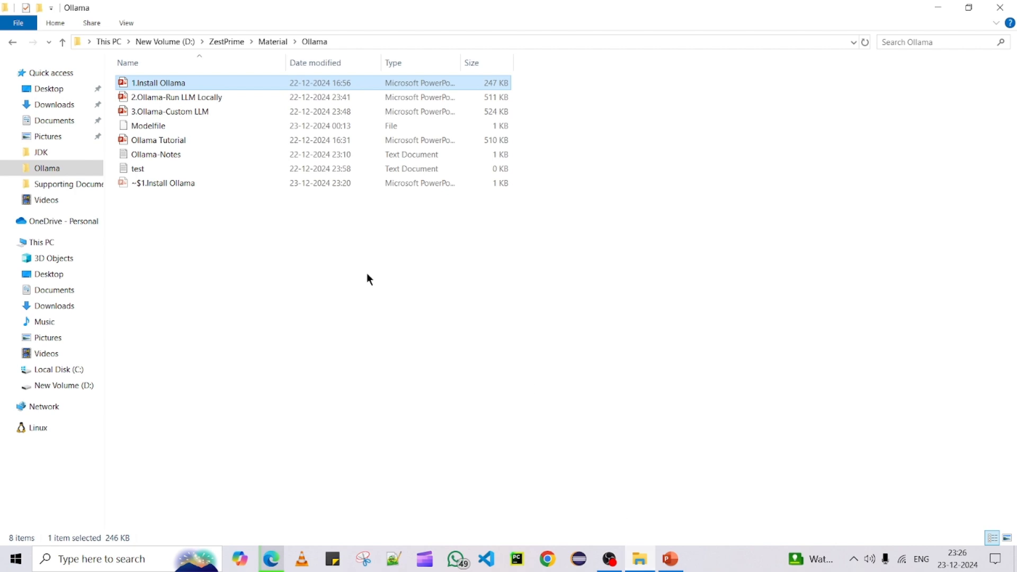
Step: Show the Downloads folder, refreshed, with the existing OllamaSetup installer selected
click(54, 105)
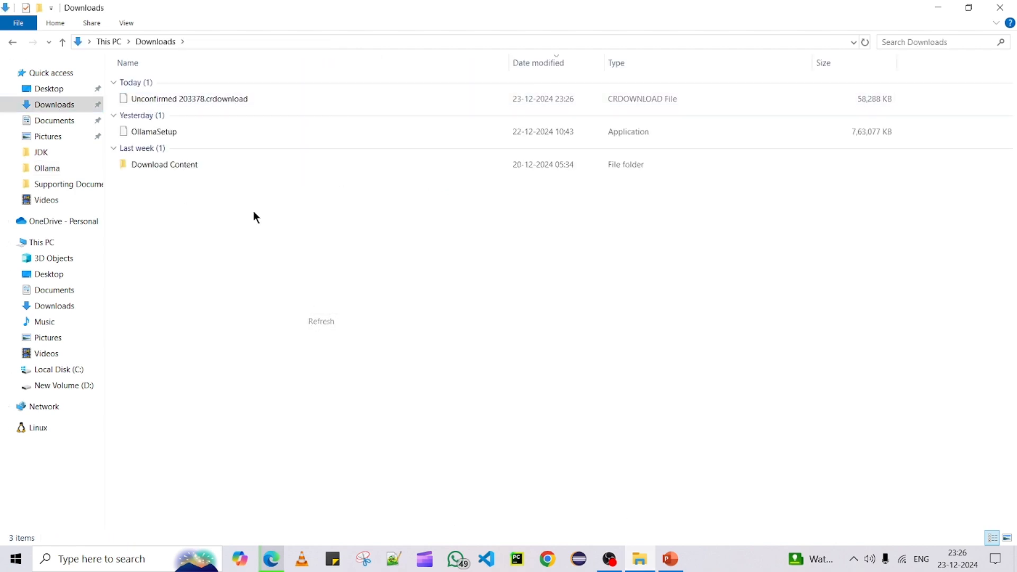
click(153, 131)
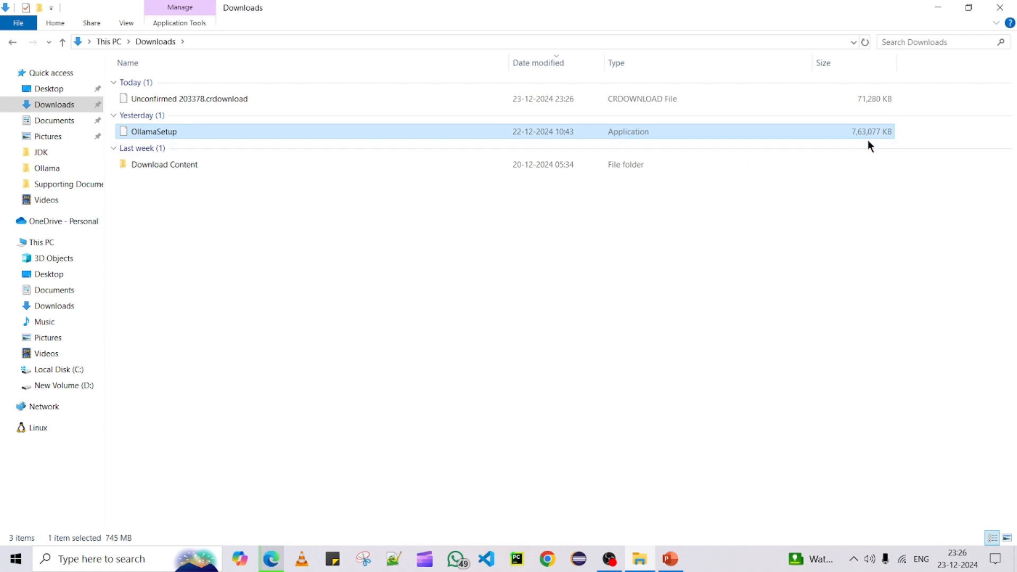
right_click(660, 252)
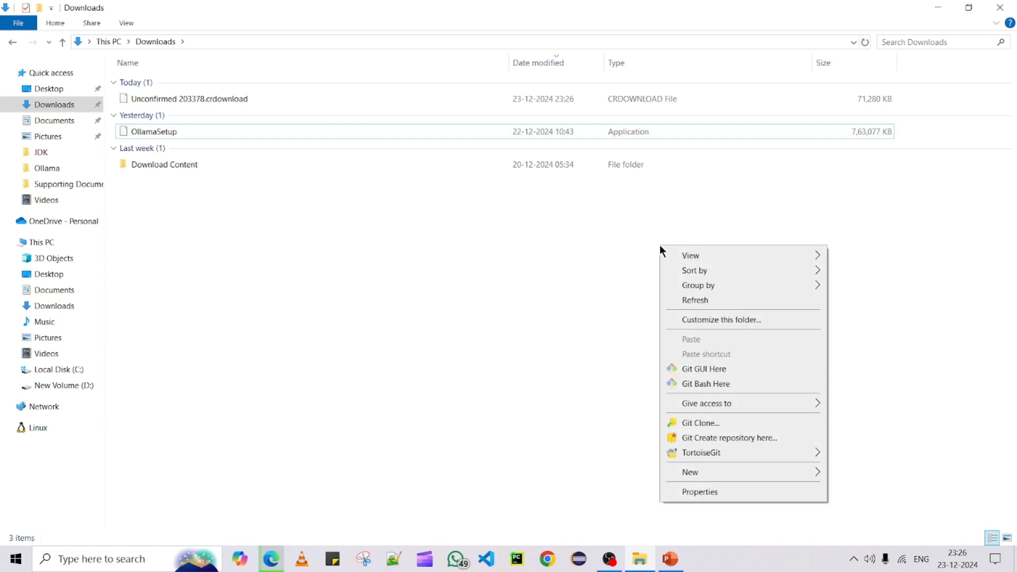
click(687, 232)
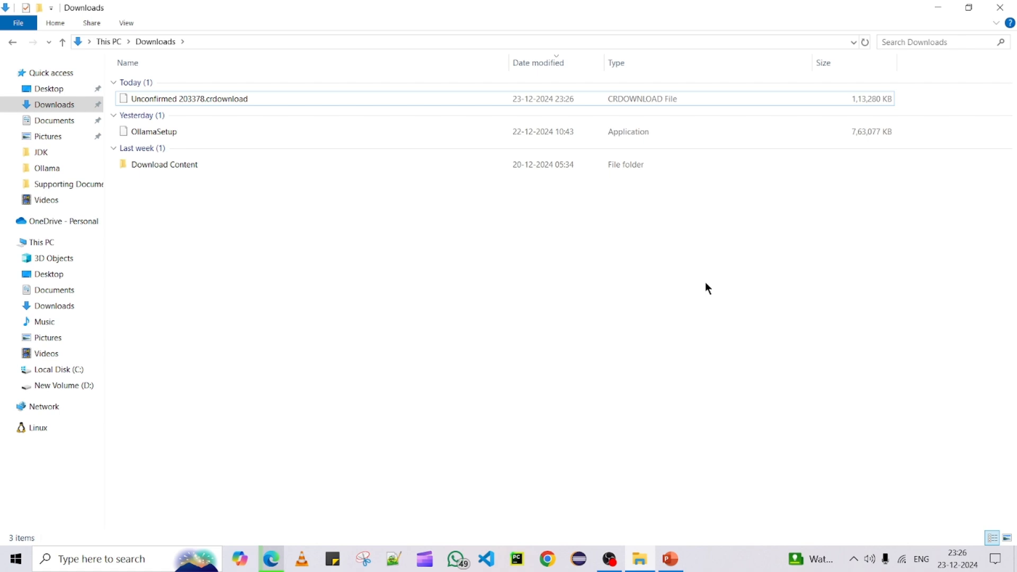
mouse_move(637, 272)
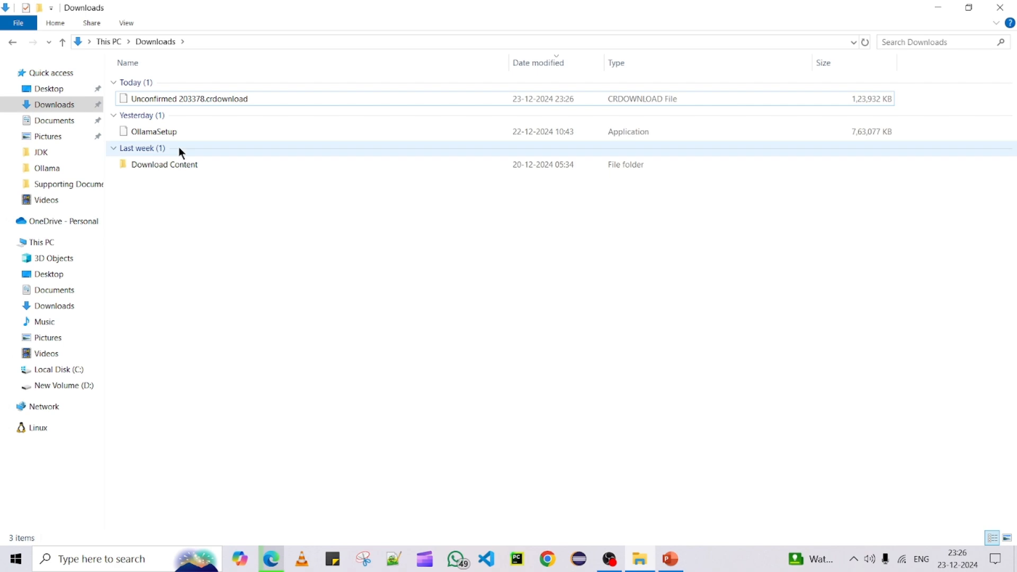
Step: Pick out the OllamaSetup installer, then return to the browser download page
click(152, 131)
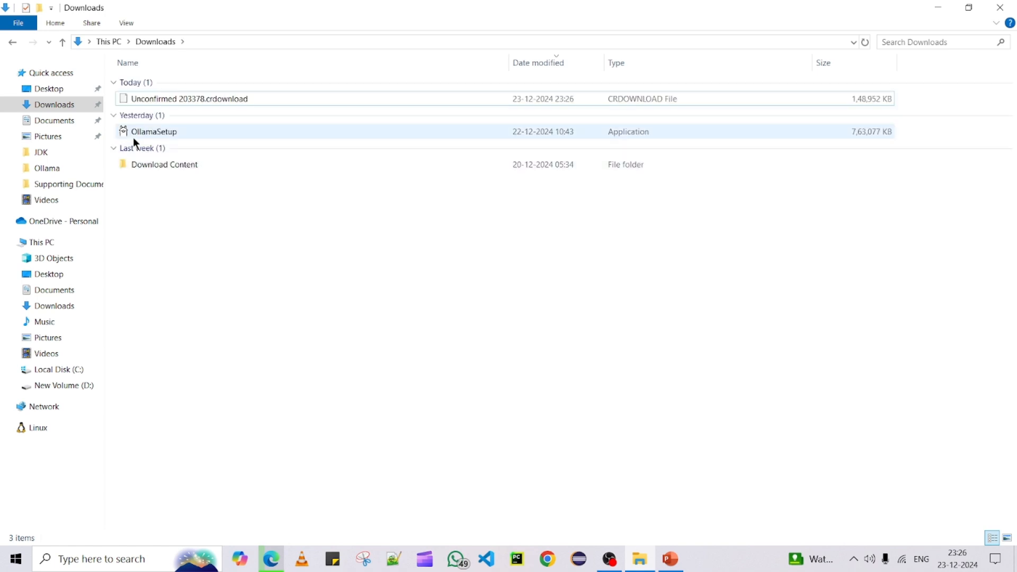
click(153, 131)
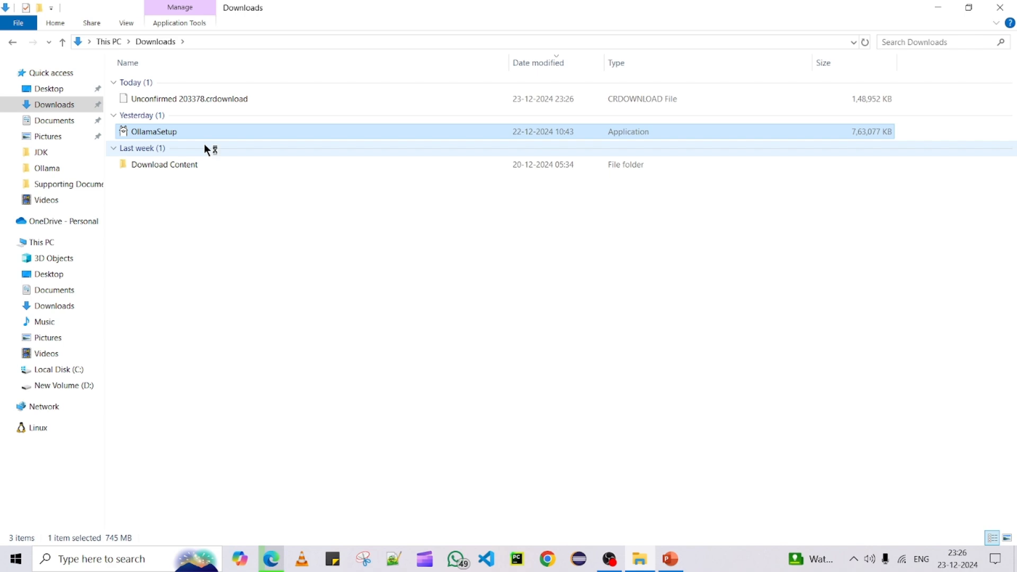
mouse_move(393, 323)
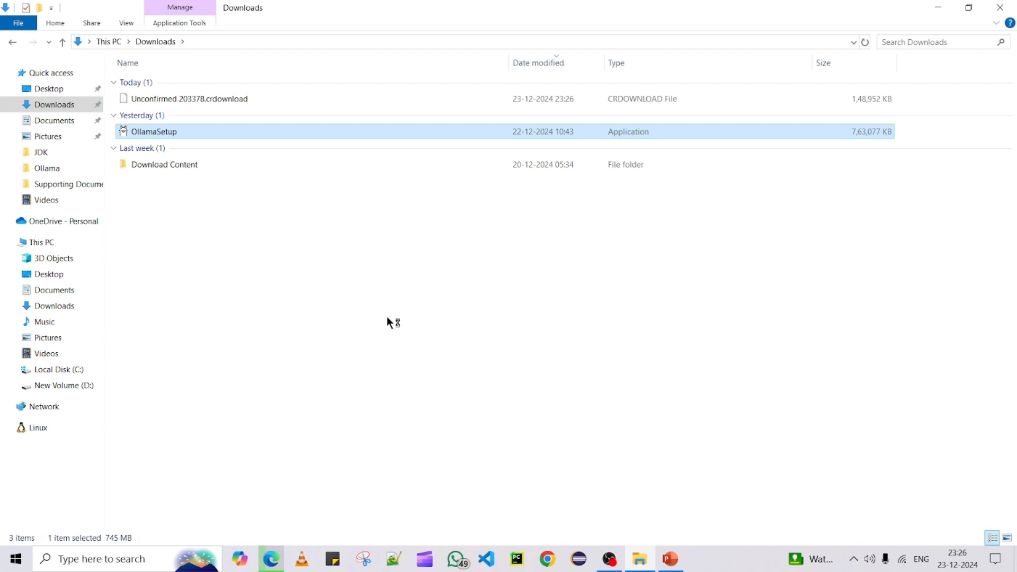
click(270, 559)
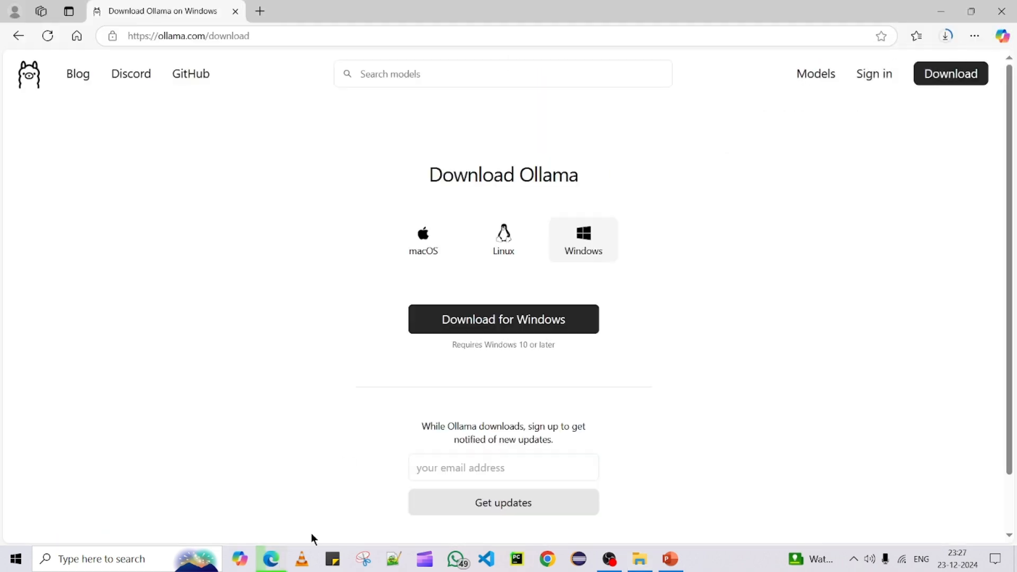
mouse_move(975, 36)
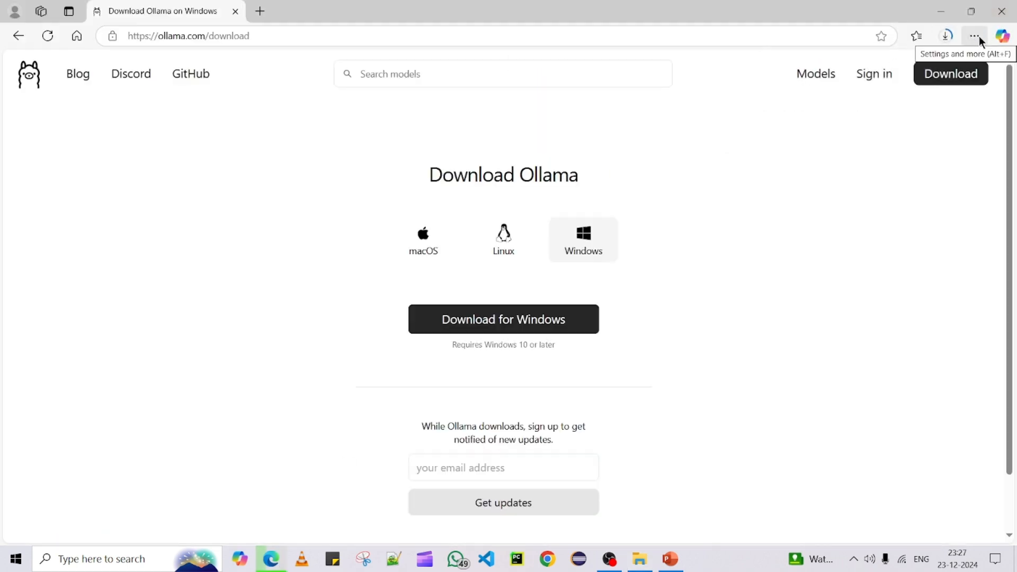
Step: Check OllamaSetup (1).exe at 252 MB of 745 MB in Edge's downloads, then return to Downloads
click(947, 36)
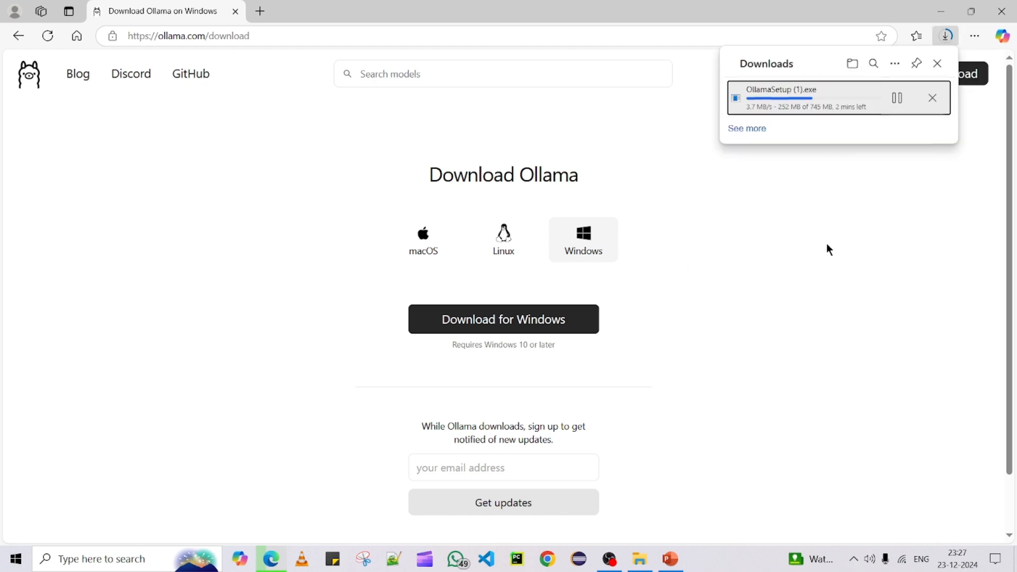
click(898, 97)
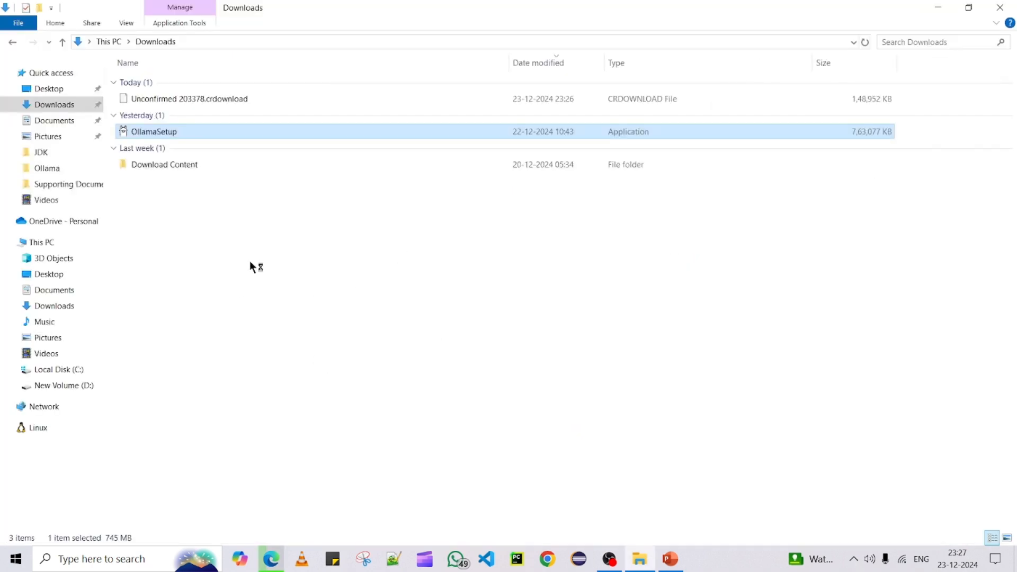
mouse_move(125, 302)
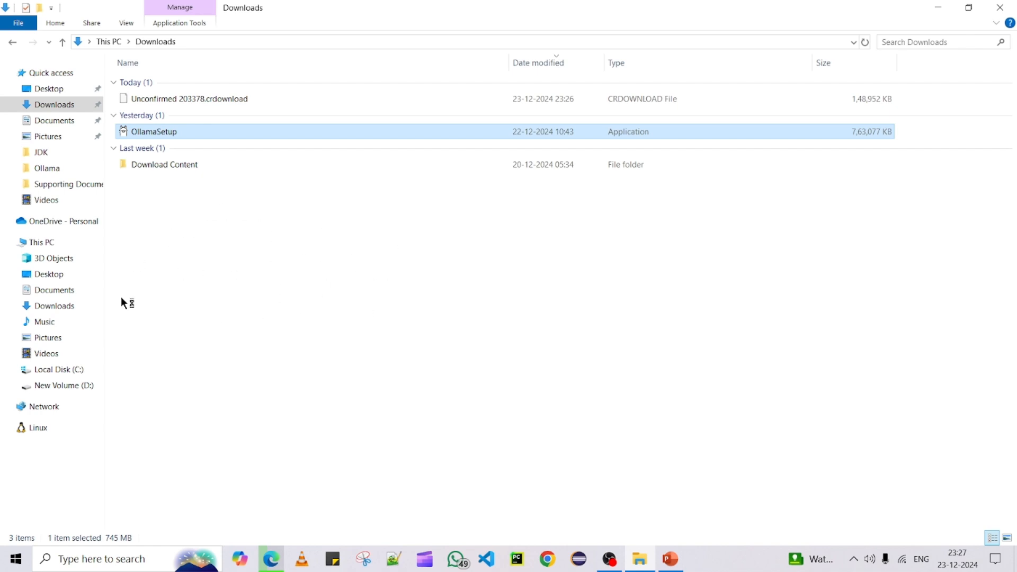
Step: Launch the existing OllamaSetup installer and start installing Ollama 0.5.4
double_click(153, 132)
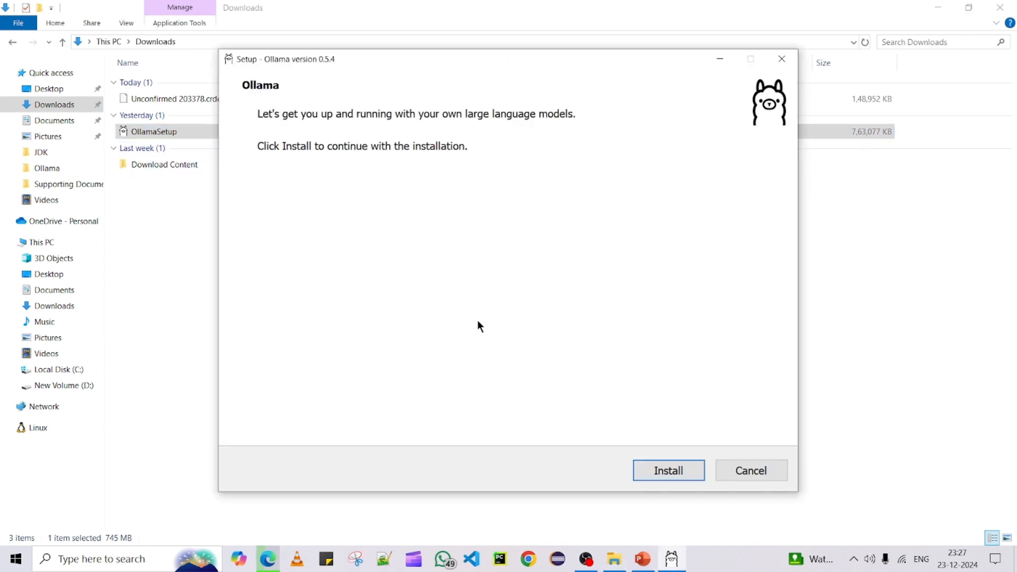
mouse_move(354, 207)
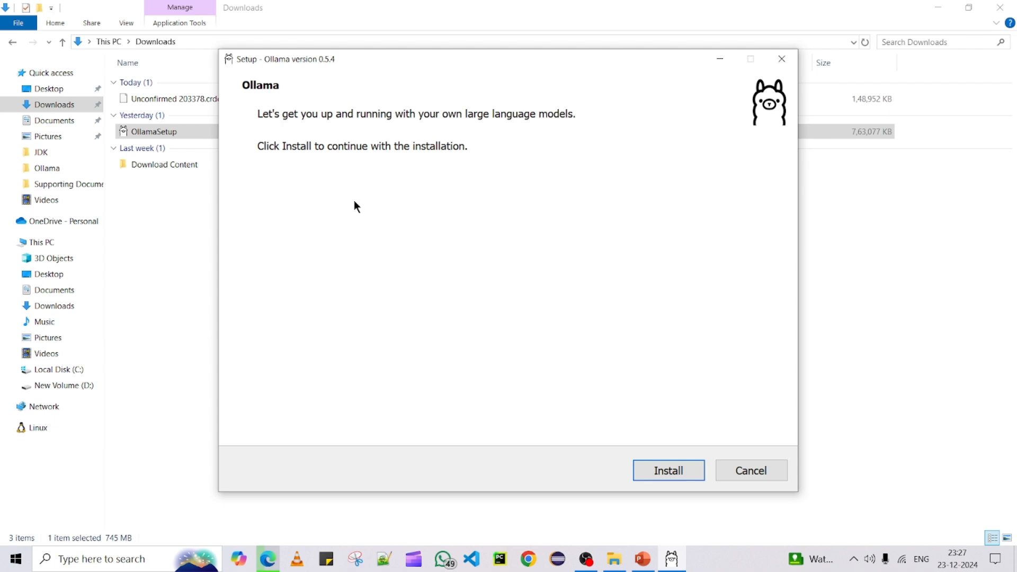
mouse_move(677, 485)
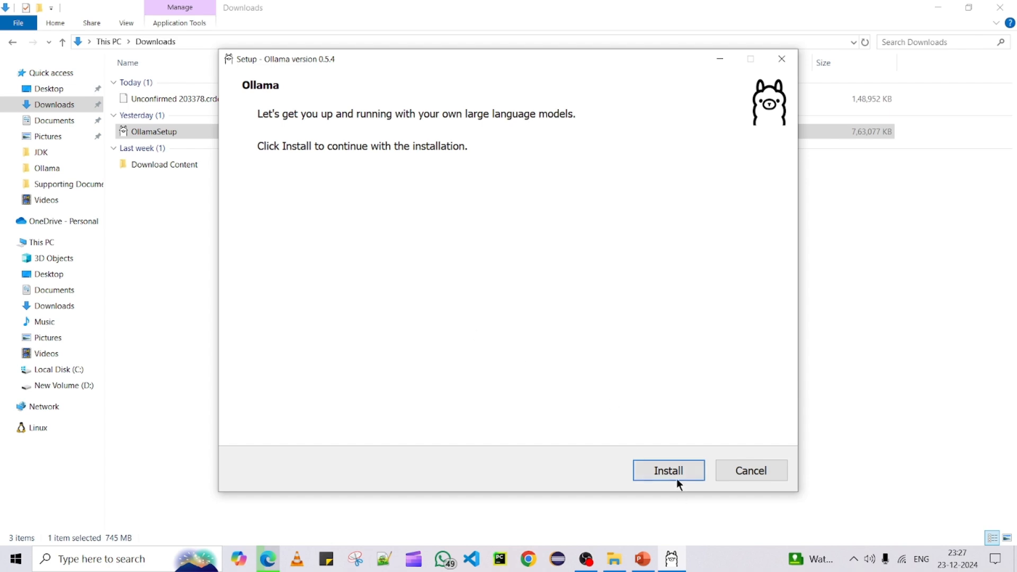
click(669, 471)
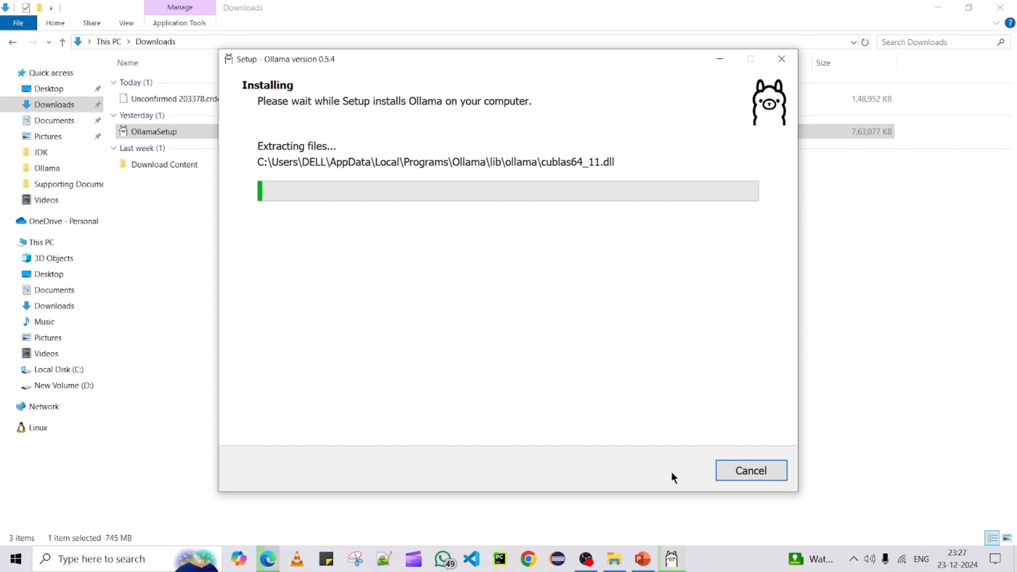
mouse_move(435, 230)
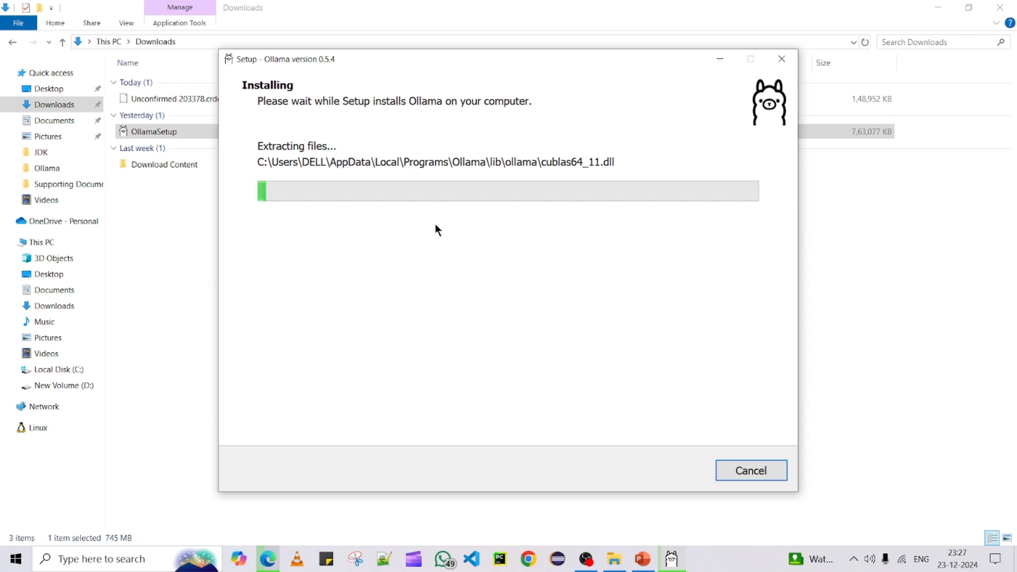
mouse_move(691, 237)
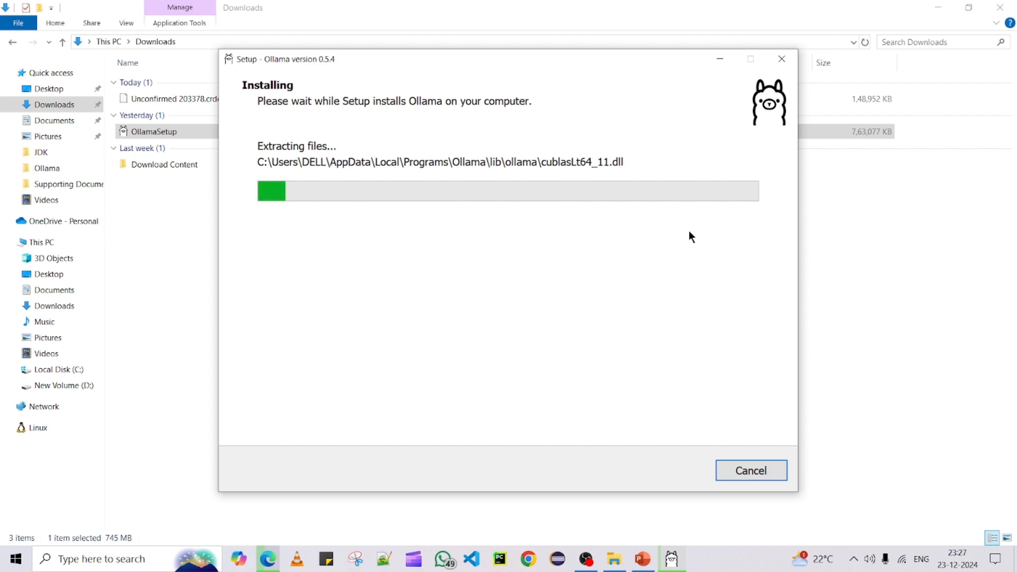
mouse_move(568, 296)
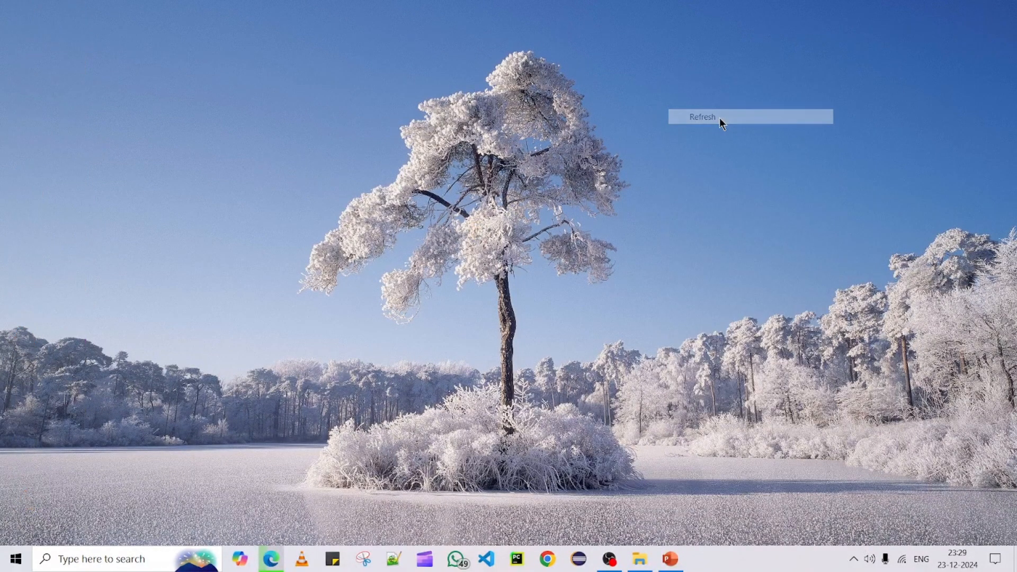
Step: Launch a Command Prompt at the user folder via the Run dialog with 'cmd'
click(670, 559)
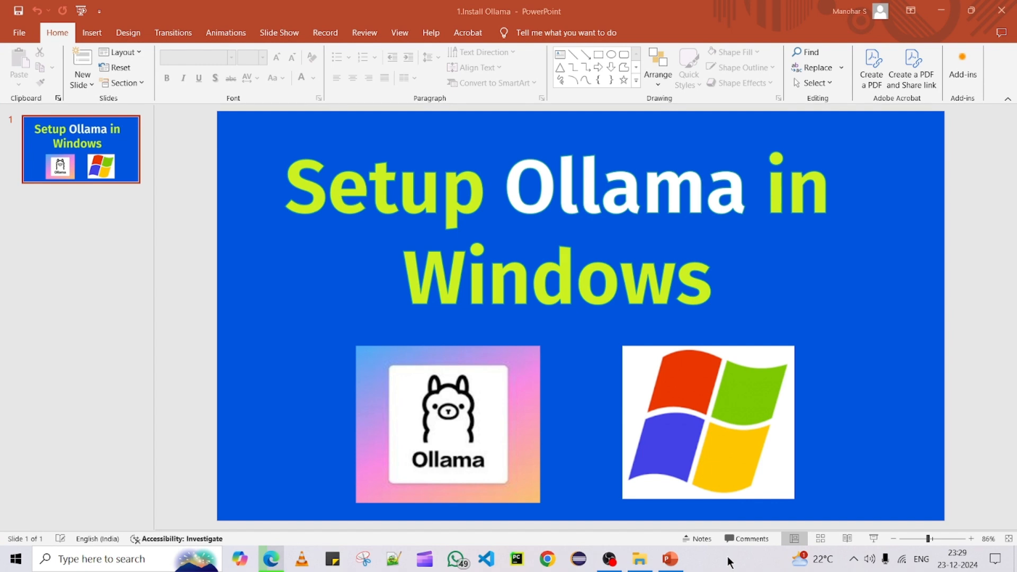
text(cm)
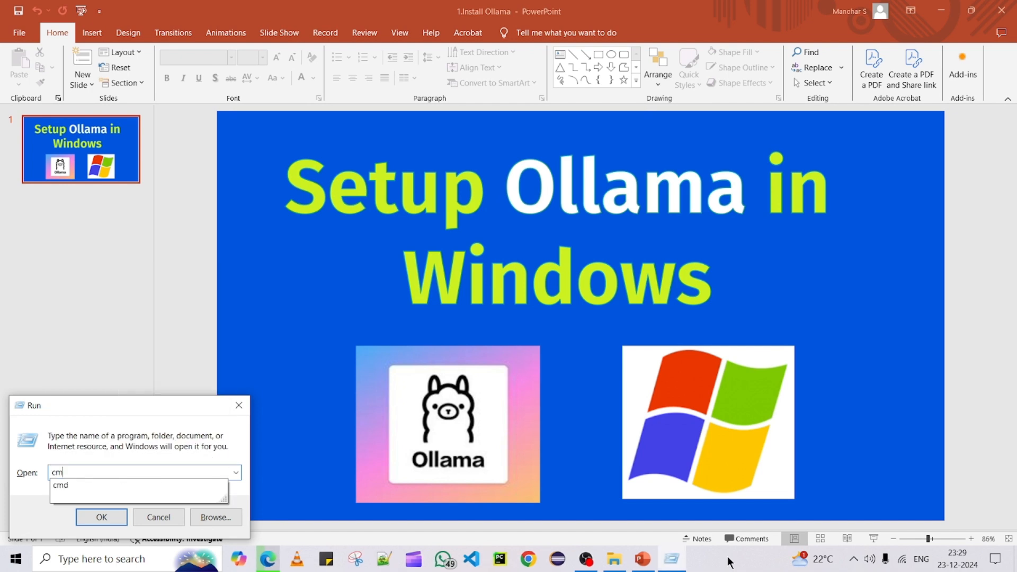
click(102, 517)
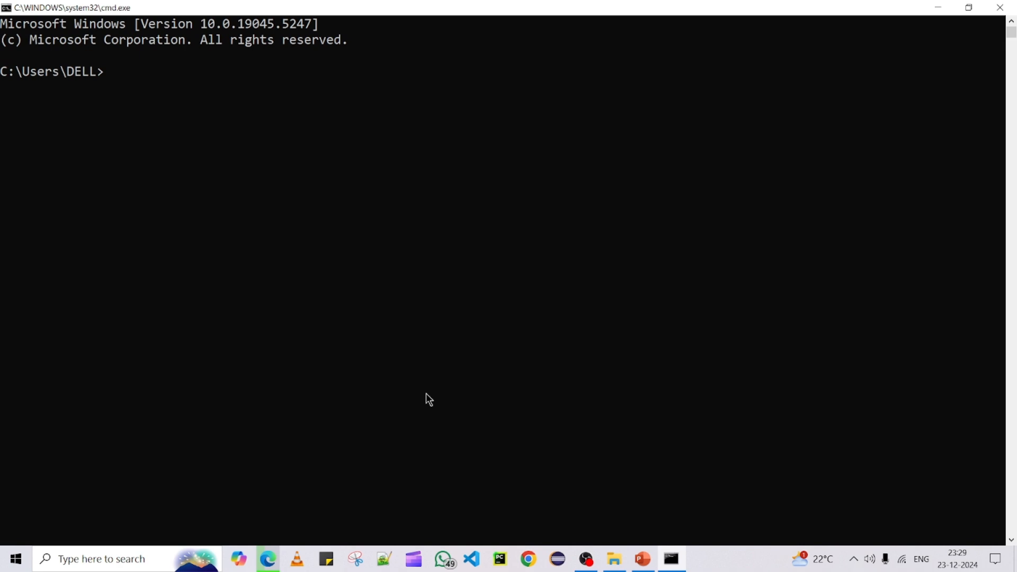
Step: Run 'ollama -v' and highlight the reported version 0.5.4
text(oll)
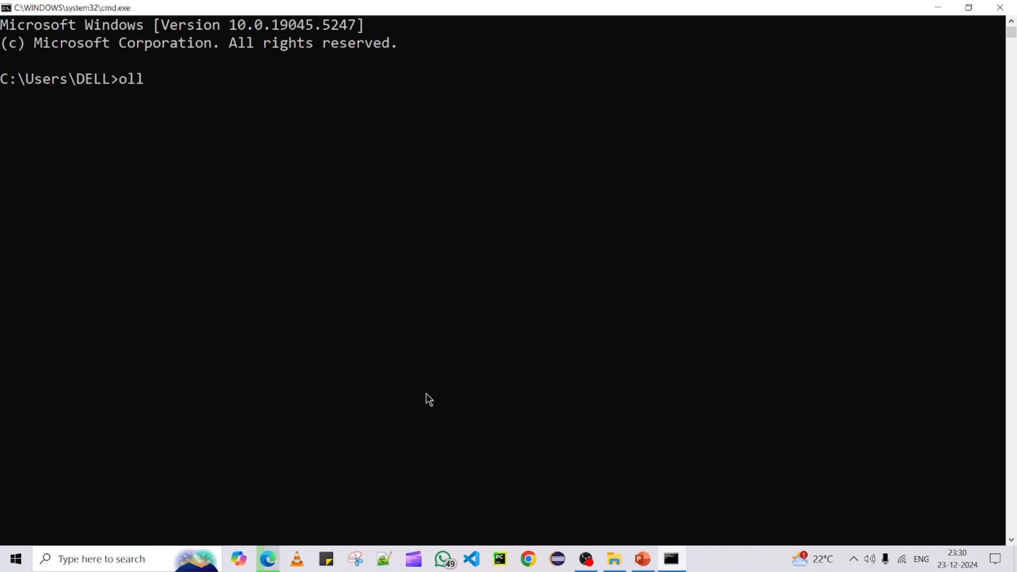
text(ama -v)
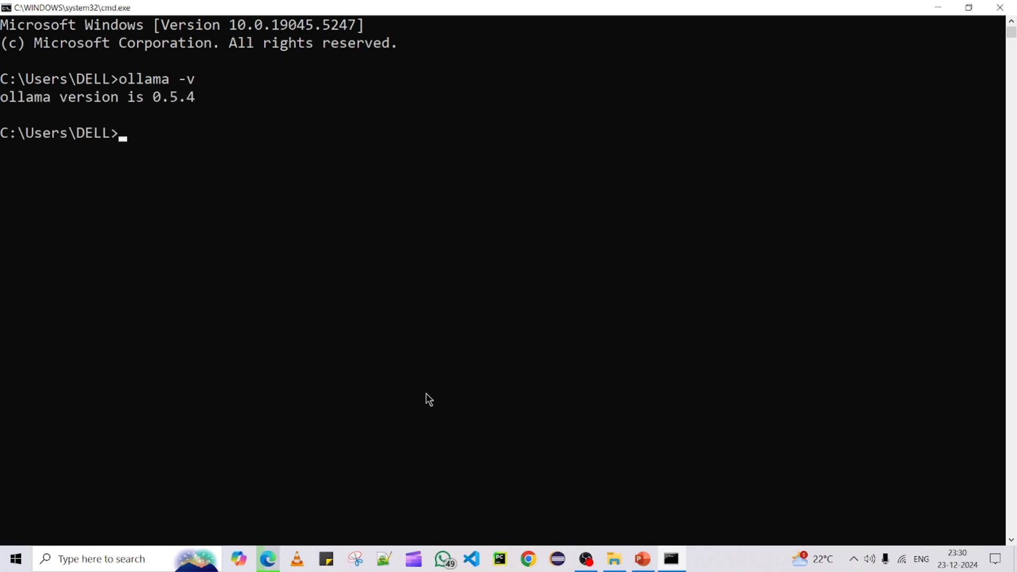
mouse_move(682, 527)
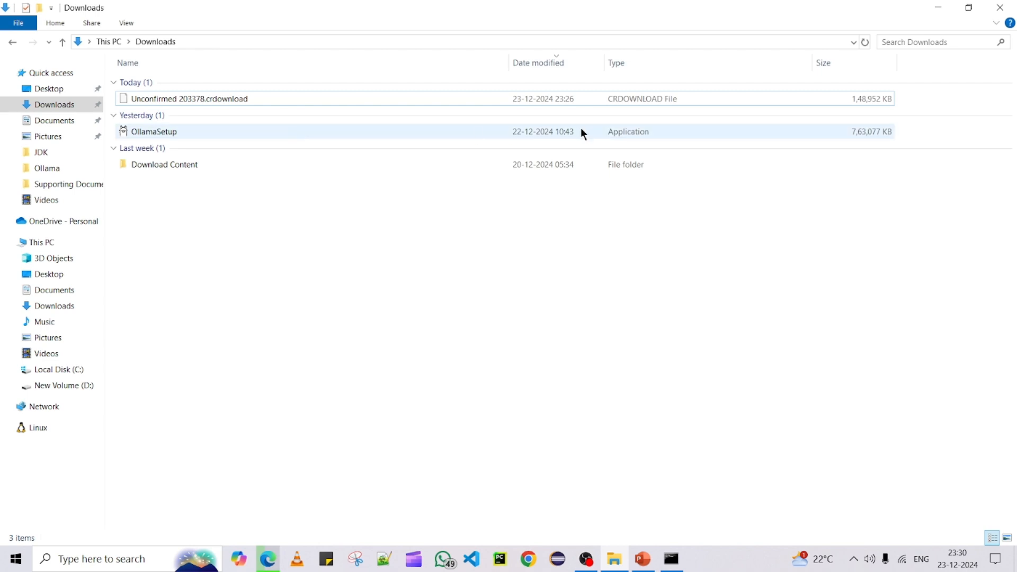
click(153, 132)
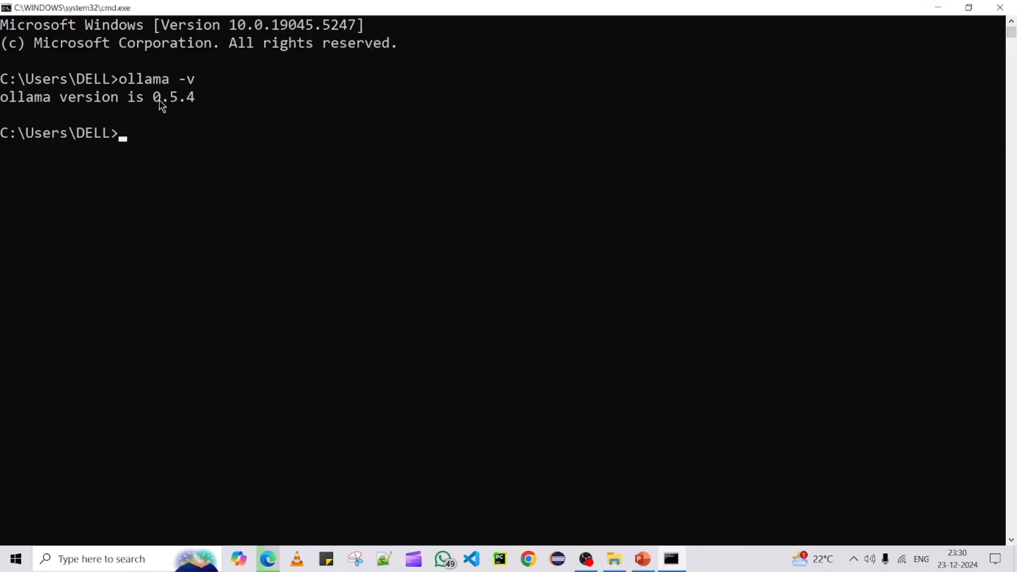
drag(149, 96, 195, 96)
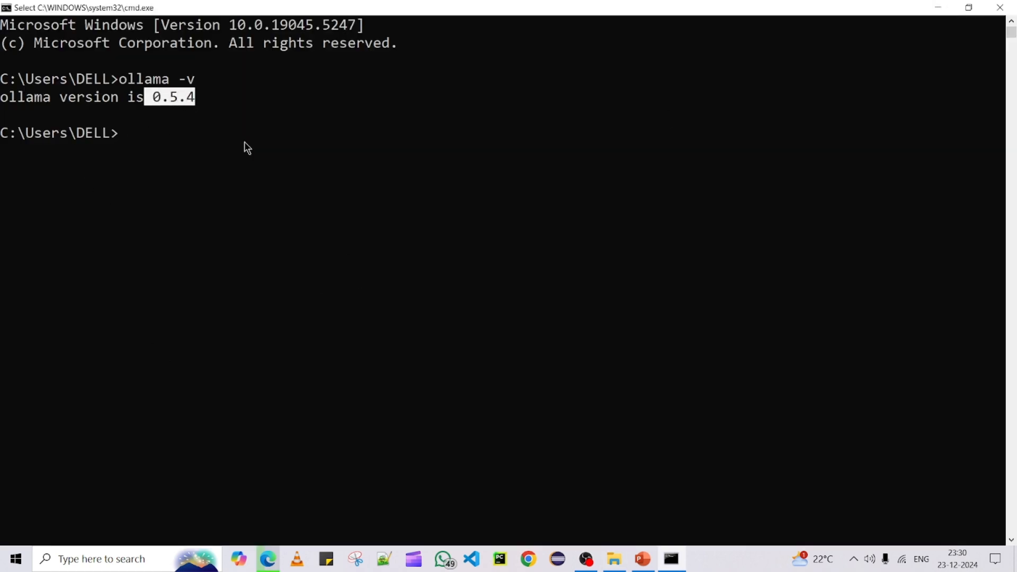